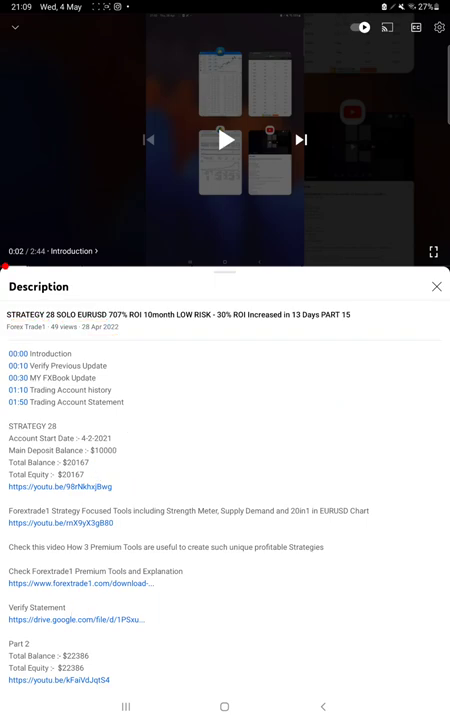
pyautogui.press('recent_apps')
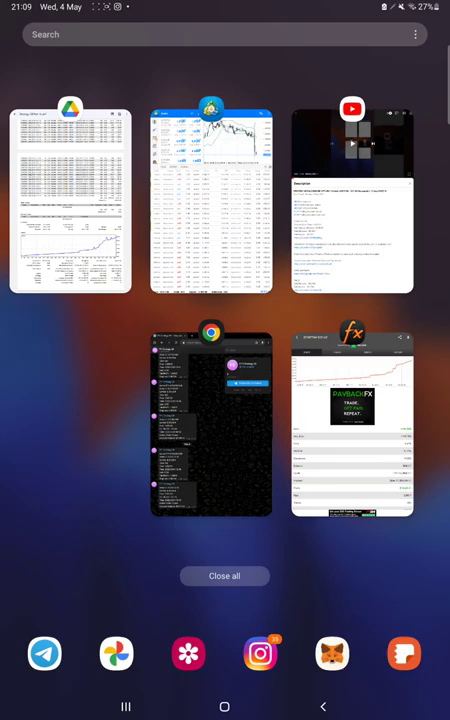
pyautogui.click(351, 425)
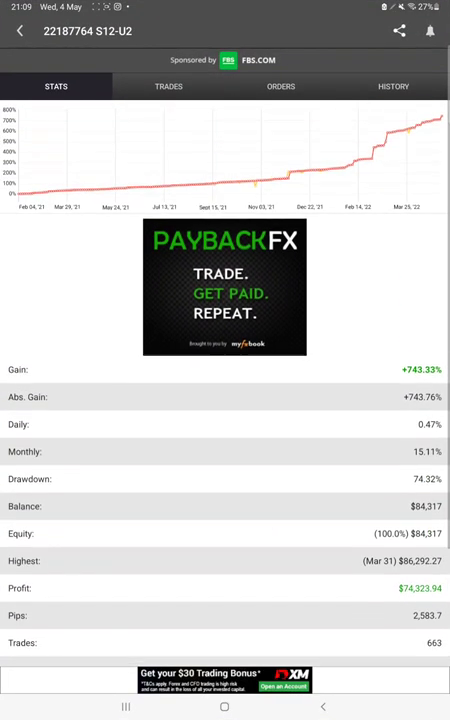
# Review the +743.33% gain, drawdown, balance and deposits, then view the empty Trades list.
pyautogui.scroll(-3)
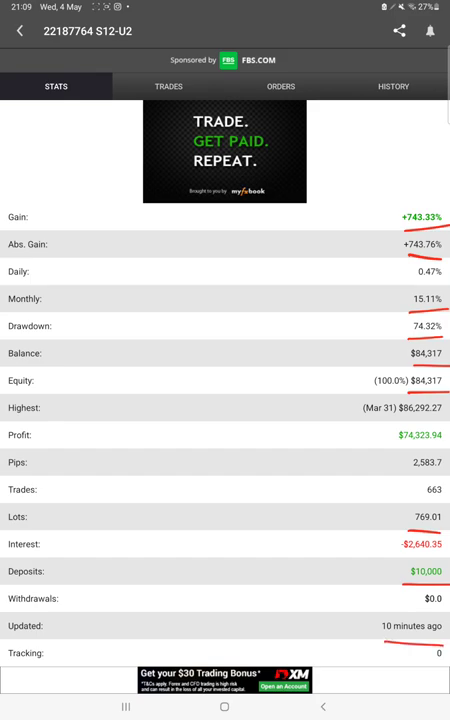
pyautogui.click(168, 86)
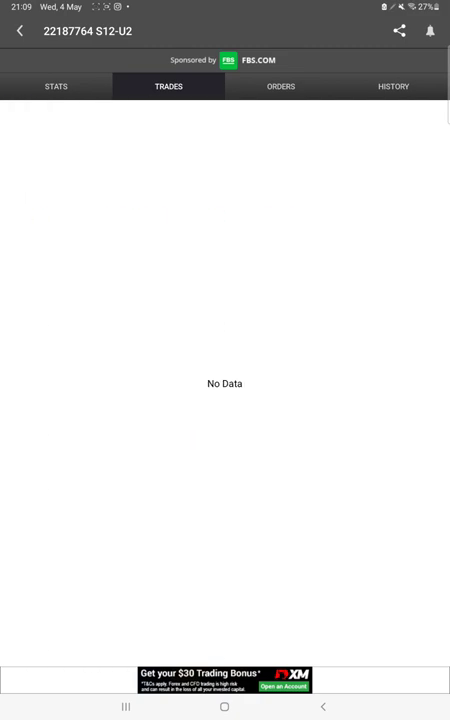
# Confirm no pending orders and scroll through the closed EURUSD trade history.
pyautogui.click(280, 86)
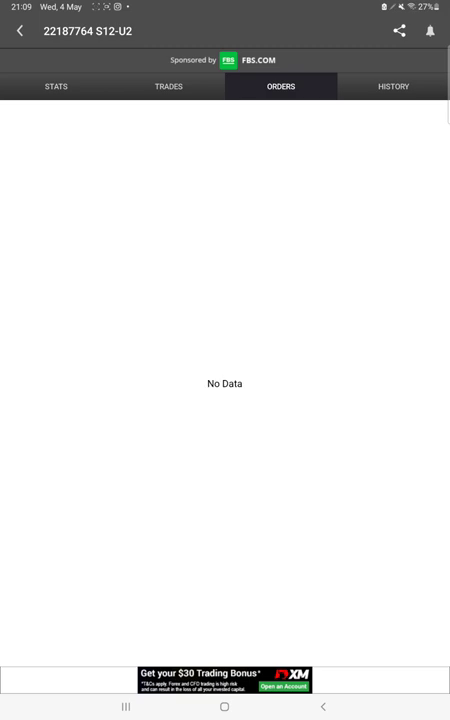
pyautogui.click(397, 86)
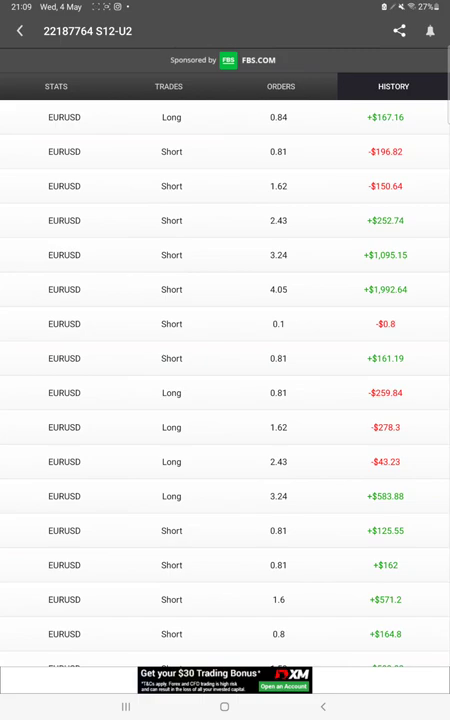
pyautogui.scroll(-3)
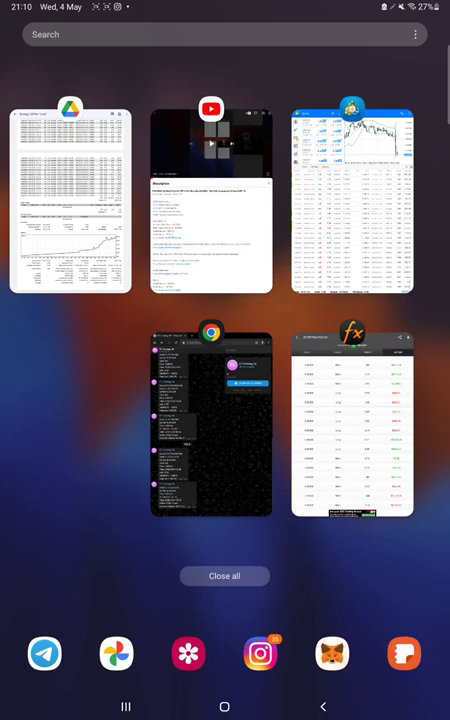
# Switch from MetaTrader 4 to the FT1 Strategy-28 Telegram channel in Chrome.
pyautogui.click(211, 425)
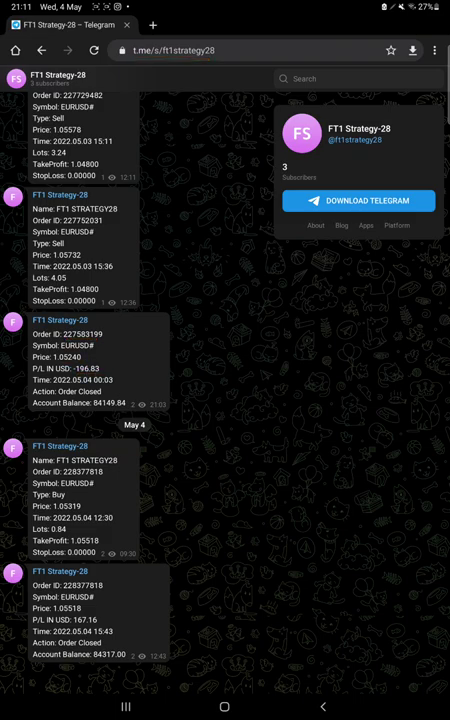
# Leave the FT1 Strategy-28 channel page and show the recent-apps overview.
pyautogui.click(225, 703)
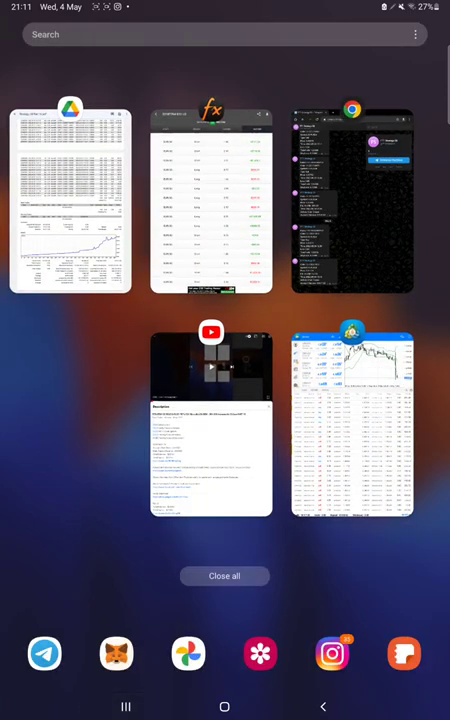